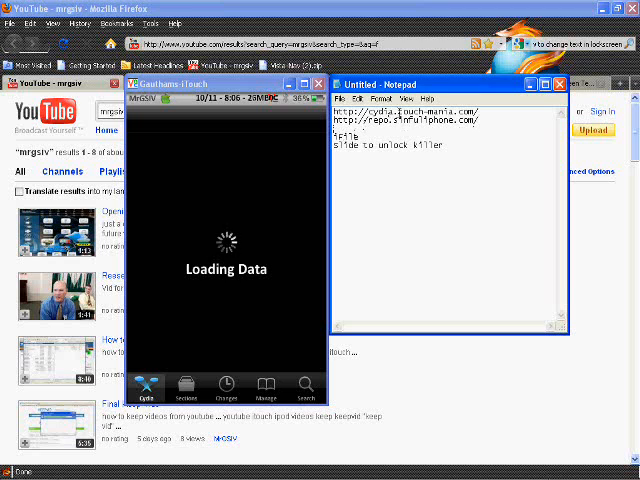
Dismiss the Error: Refreshing Data alert to land on Cydia's Home welcome screen.
{"action": "double_click", "coordinate": [344, 130]}
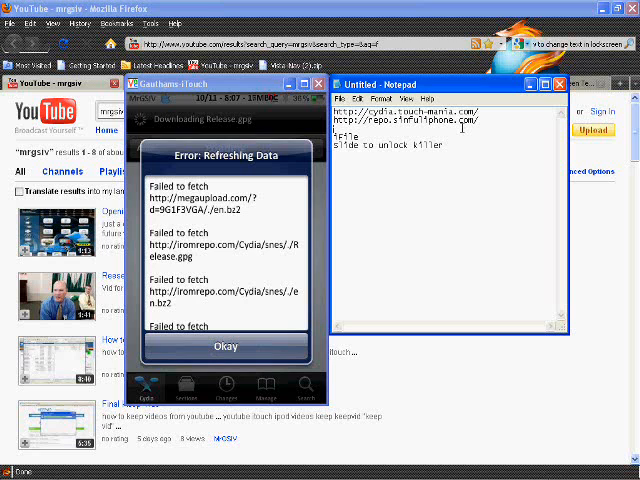
{"action": "left_click", "coordinate": [224, 348]}
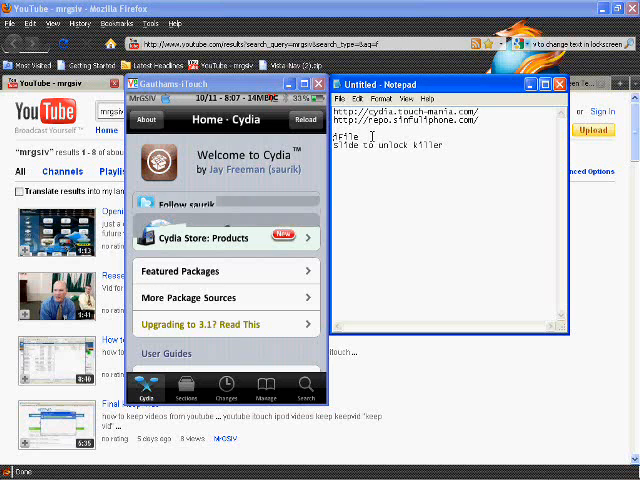
Browse the installed sources list under Manage > Sources.
{"action": "left_click", "coordinate": [264, 388]}
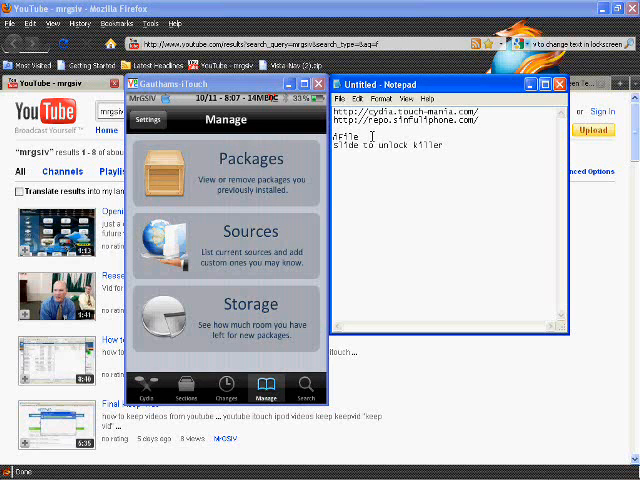
{"action": "left_click", "coordinate": [252, 244]}
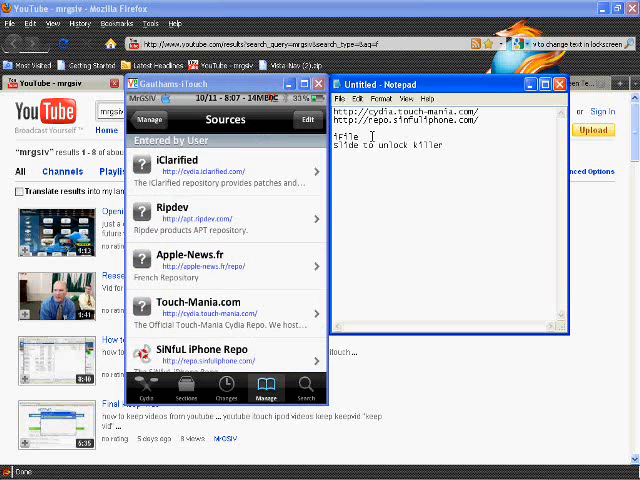
{"action": "scroll", "scroll_direction": "down", "scroll_amount": 3}
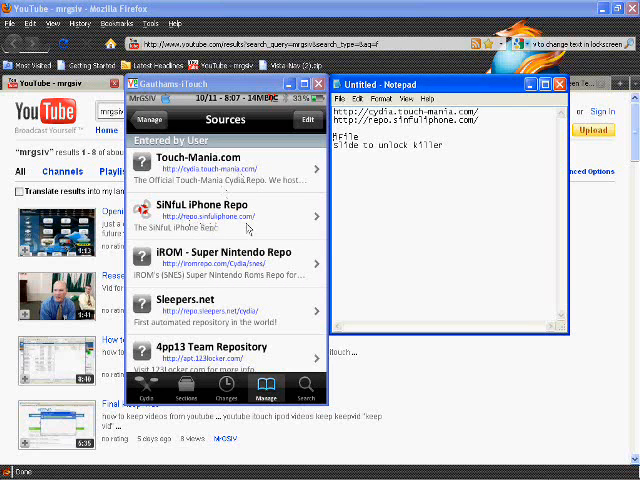
Search packages for 'ifile', then for 'slide to unlo' to list Slide to Unlock Killer.
{"action": "left_click", "coordinate": [304, 390]}
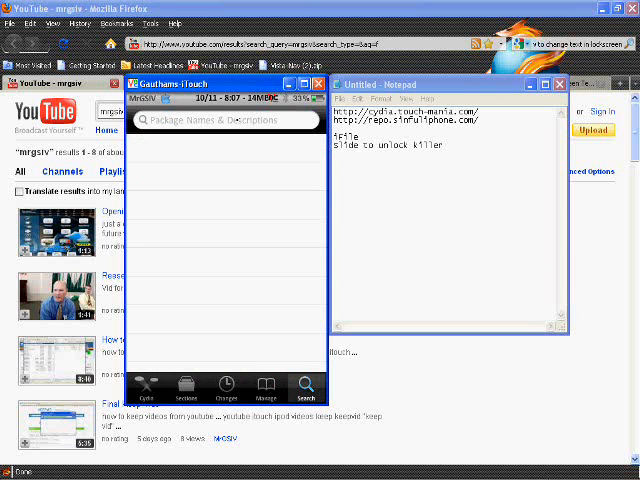
{"action": "left_click", "coordinate": [224, 120]}
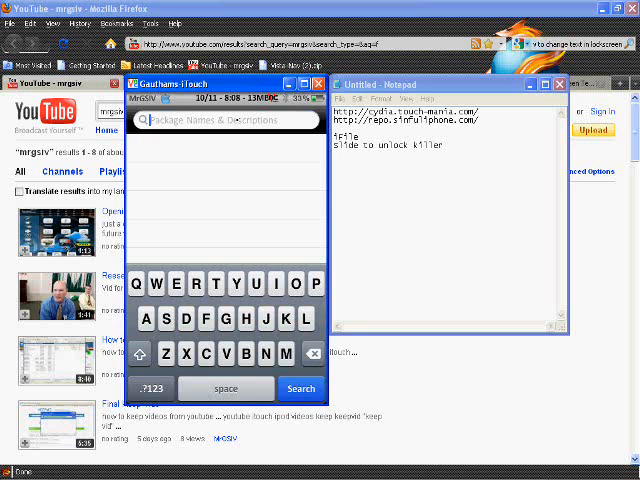
{"action": "type", "text": "A"}
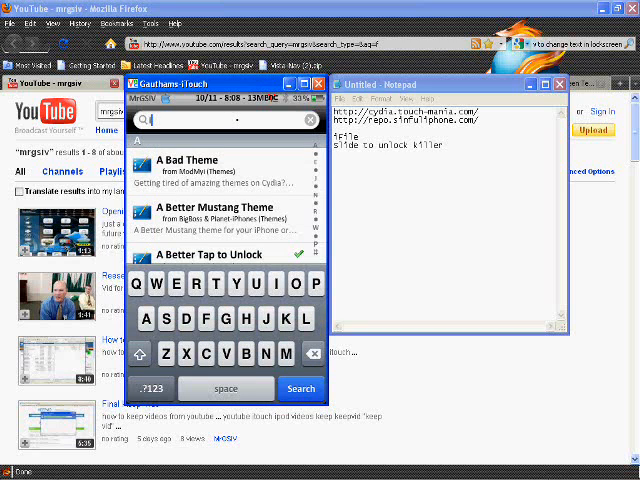
{"action": "type", "text": "ifile"}
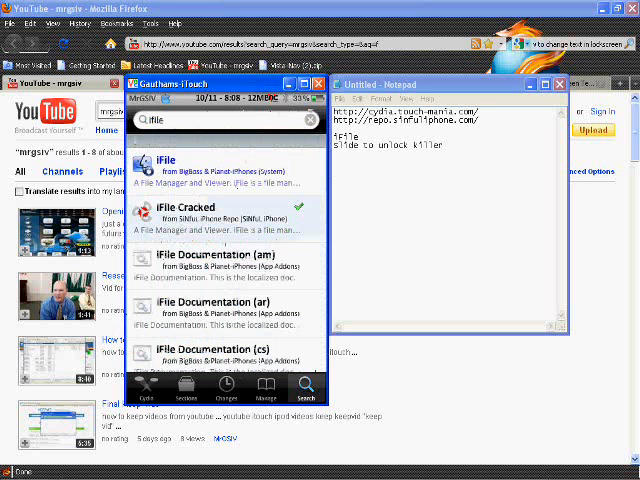
{"action": "left_click", "coordinate": [220, 120]}
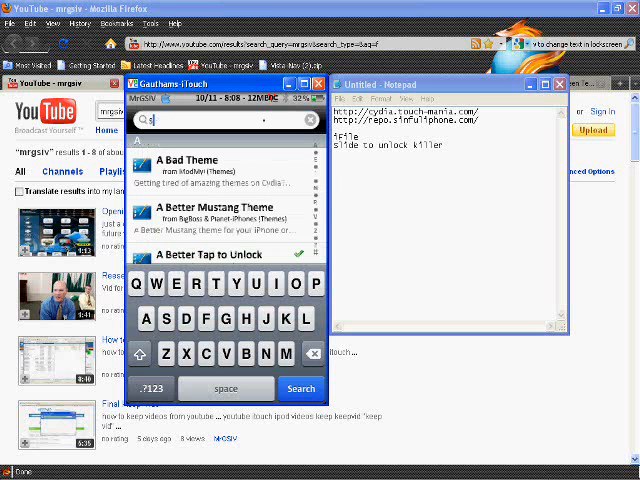
{"action": "type", "text": "slide to unlo"}
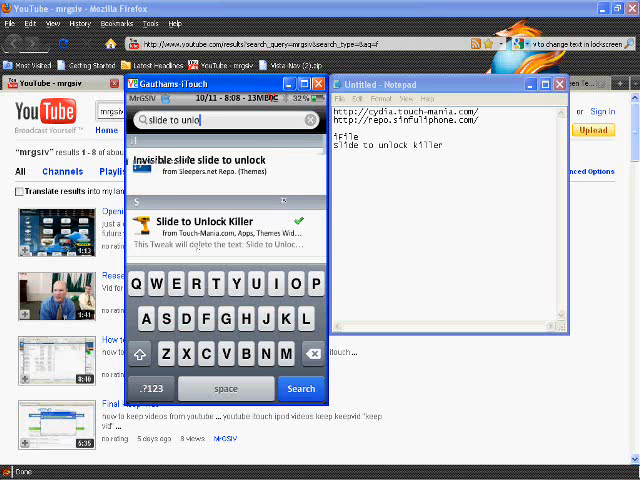
{"action": "left_click", "coordinate": [228, 220]}
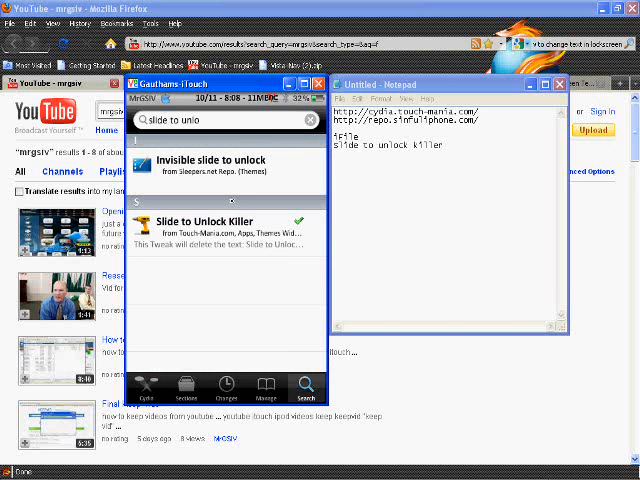
{"action": "left_click", "coordinate": [146, 390]}
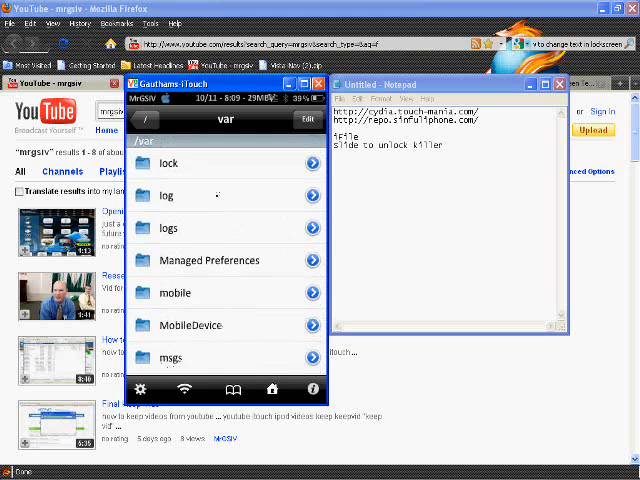
Navigate from /var/stash through Themes to SpringBoard.app and enter a .lproj language folder.
{"action": "scroll", "scroll_direction": "down", "scroll_amount": 3}
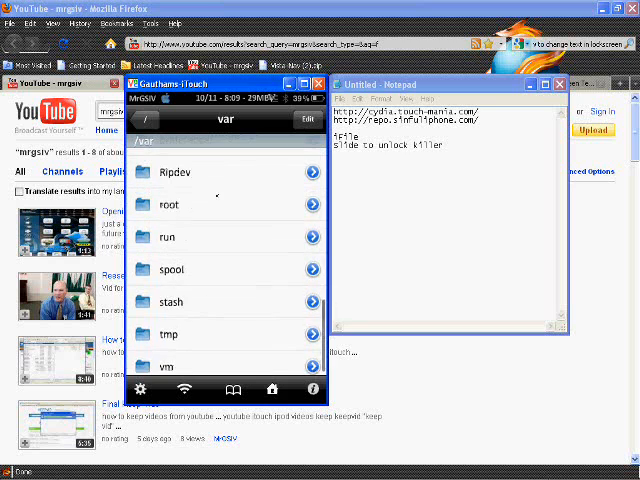
{"action": "left_click", "coordinate": [170, 302]}
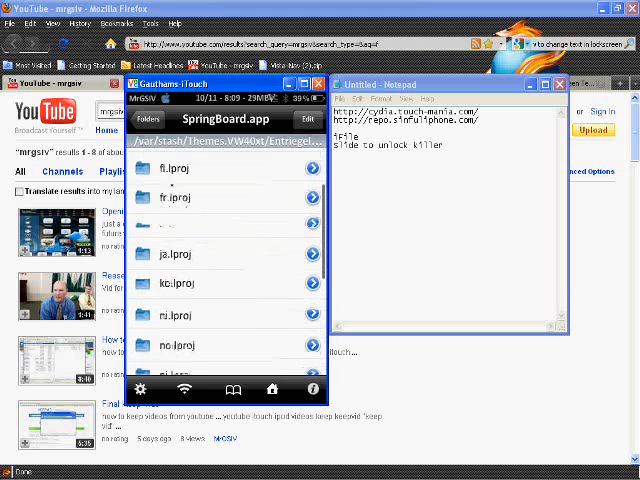
{"action": "scroll", "scroll_direction": "down", "scroll_amount": 3}
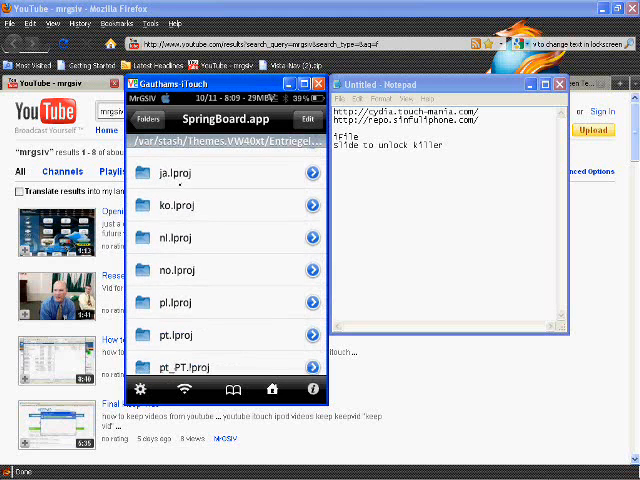
{"action": "scroll", "scroll_direction": "up", "scroll_amount": 3}
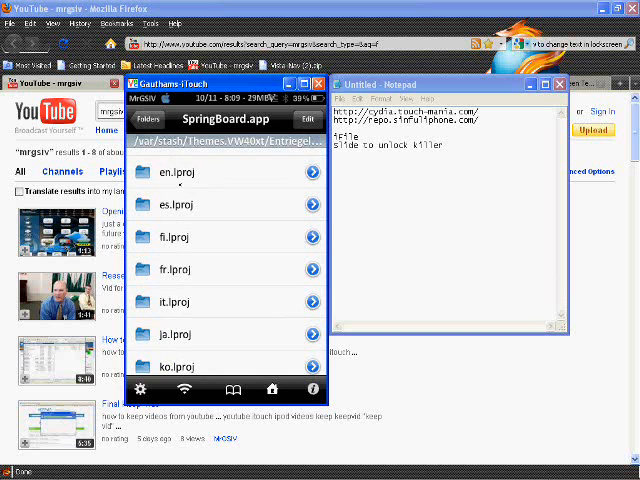
{"action": "left_click", "coordinate": [180, 172]}
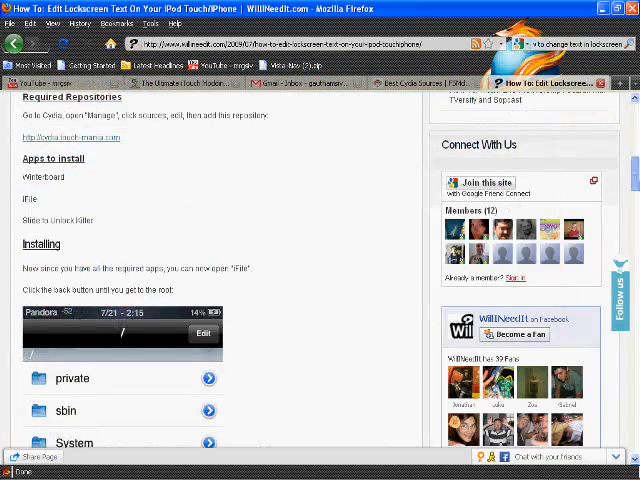
Scroll the WillNeedIt article down to its SpringBoard.strings label descriptions.
{"action": "scroll", "scroll_direction": "down", "scroll_amount": 3}
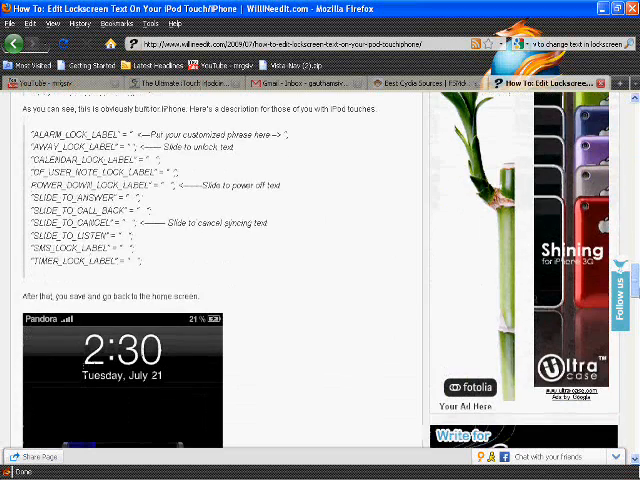
{"action": "scroll", "scroll_direction": "down", "scroll_amount": 3}
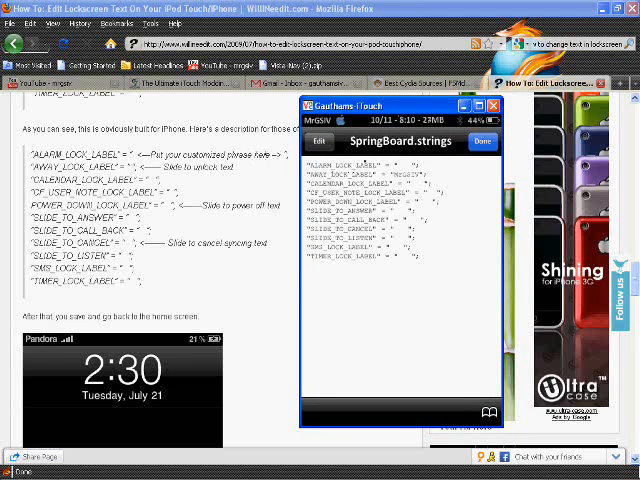
{"action": "mouse_move", "coordinate": [176, 176]}
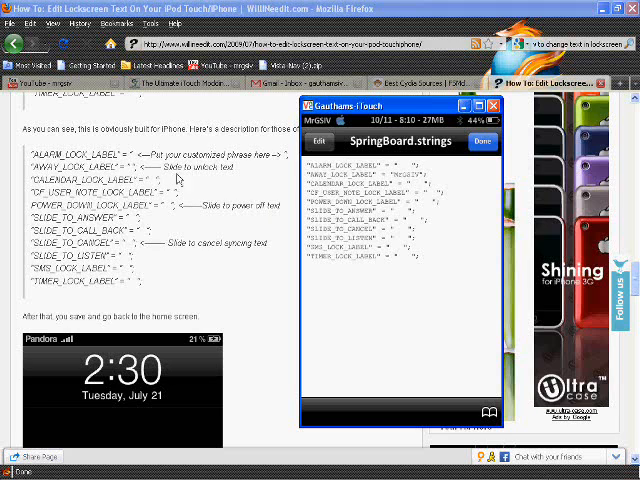